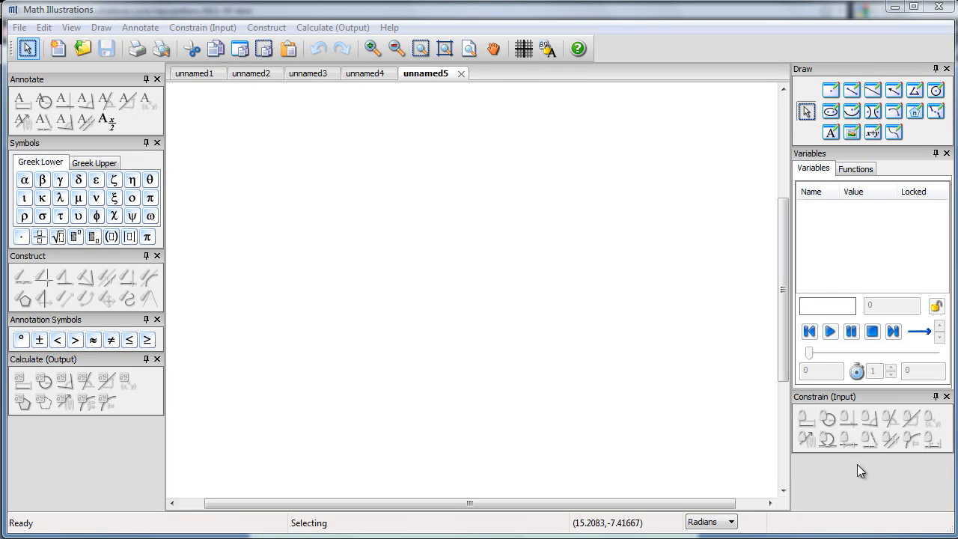
# Choose the Segment tool and draw the first side of quadrilateral ABCD
pyautogui.click(851, 89)
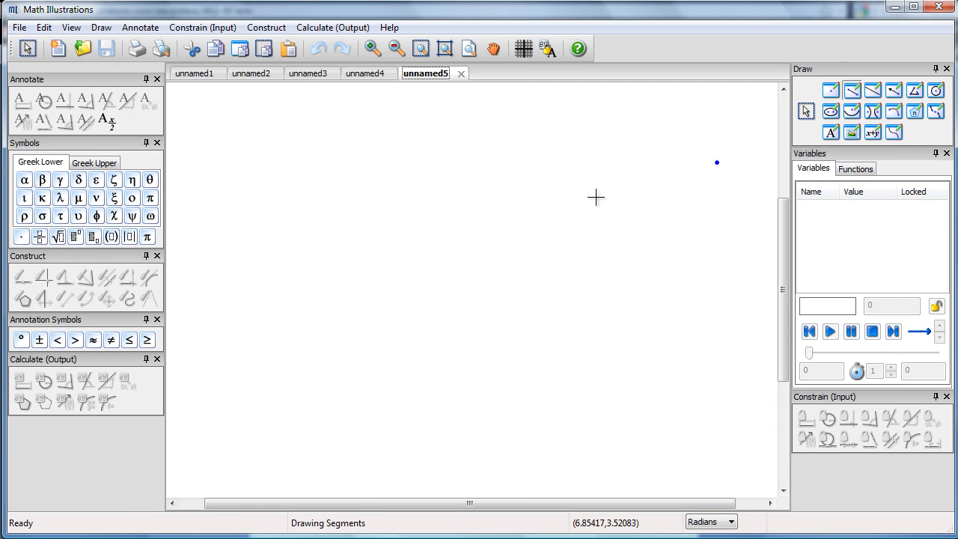
pyautogui.moveTo(367, 292); pyautogui.dragTo(367, 418)
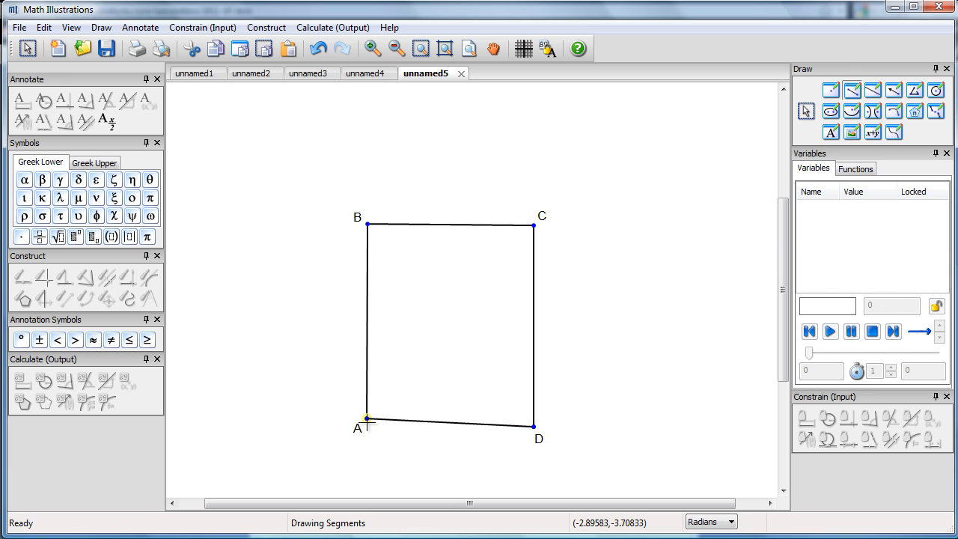
pyautogui.moveTo(405, 366)
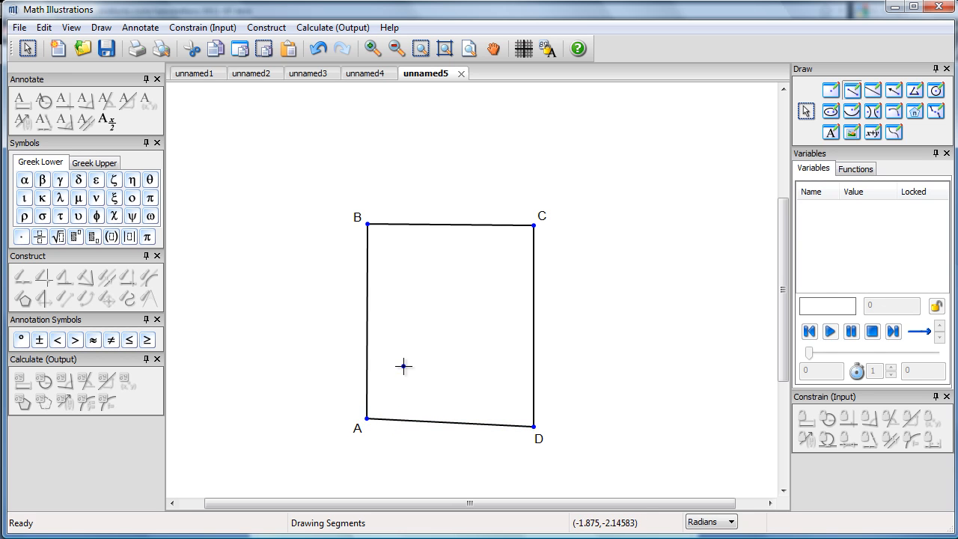
pyautogui.moveTo(736, 198)
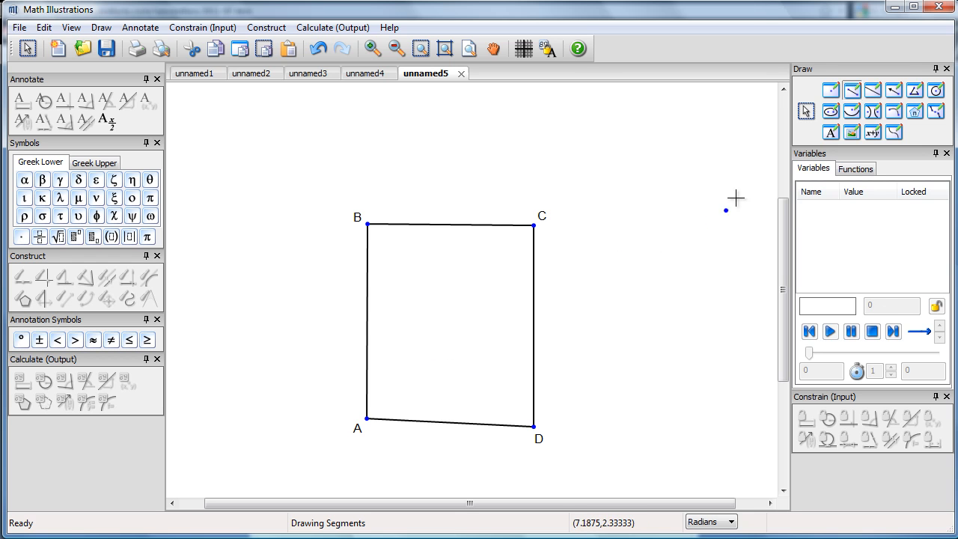
# Constrain the distances between opposite sides AB–CD and BC–AD as variables a and b
pyautogui.click(28, 48)
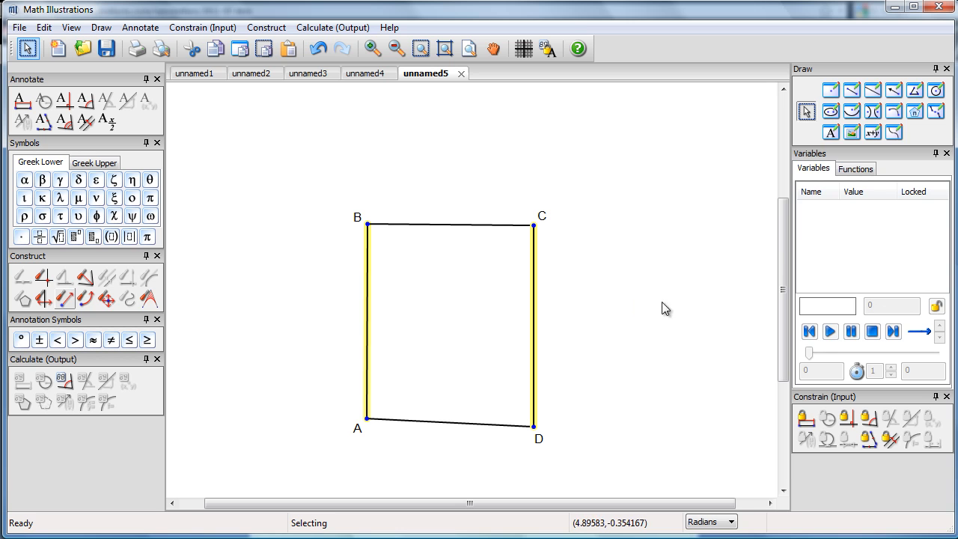
pyautogui.moveTo(807, 266)
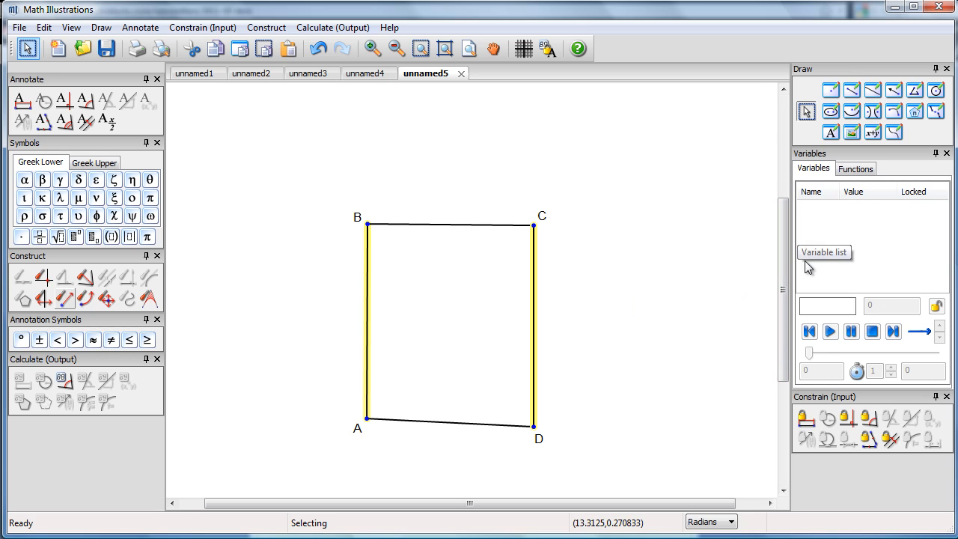
pyautogui.moveTo(808, 420)
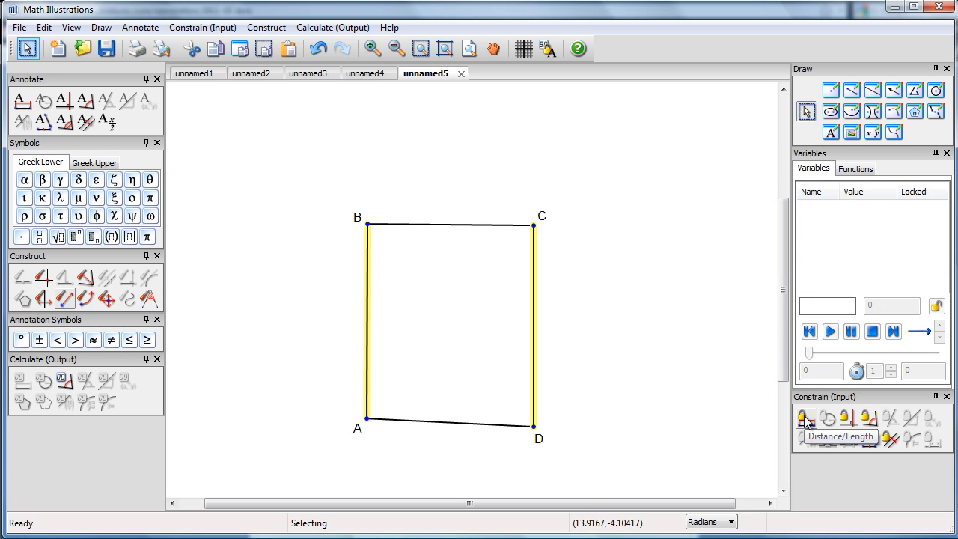
pyautogui.click(807, 417)
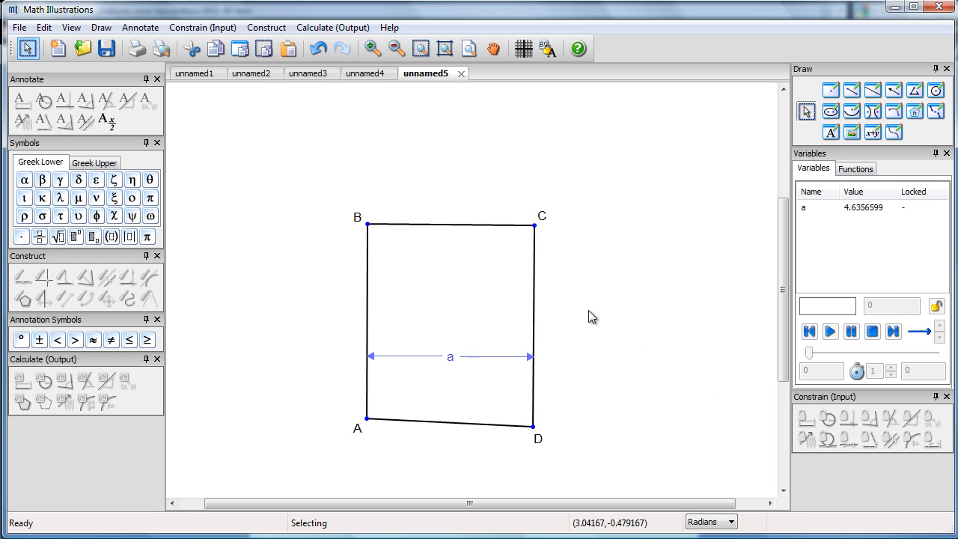
pyautogui.click(449, 225)
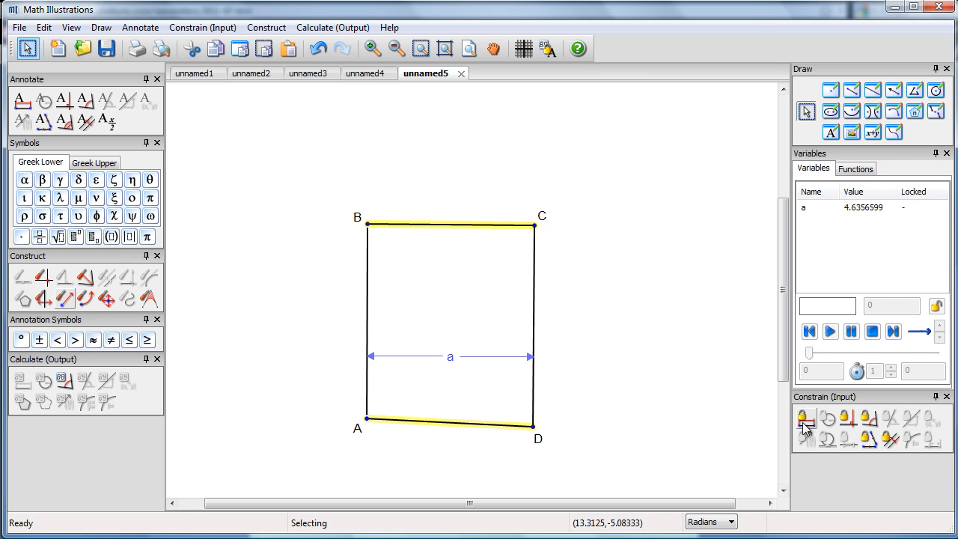
pyautogui.click(807, 420)
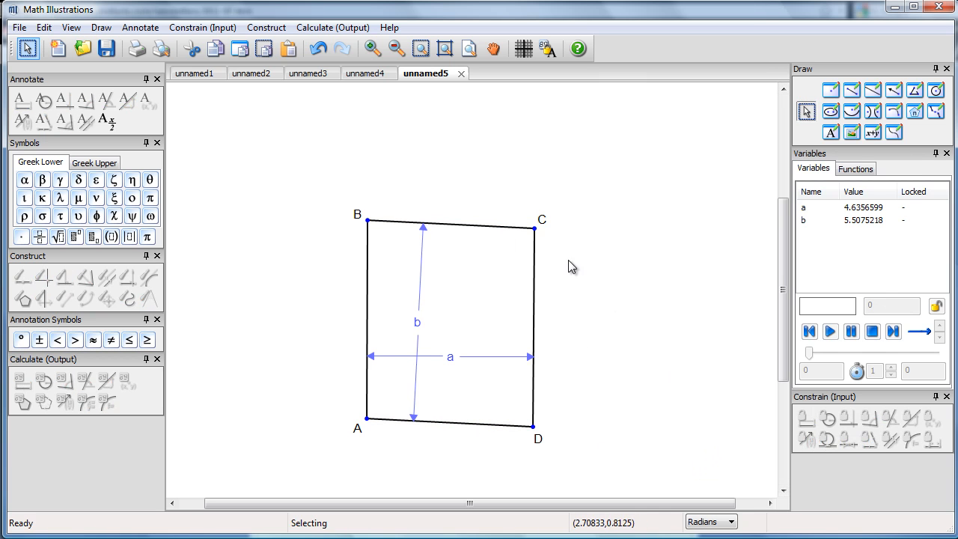
# Drag corner B to square up the rectangle
pyautogui.moveTo(367, 223); pyautogui.dragTo(378, 217)
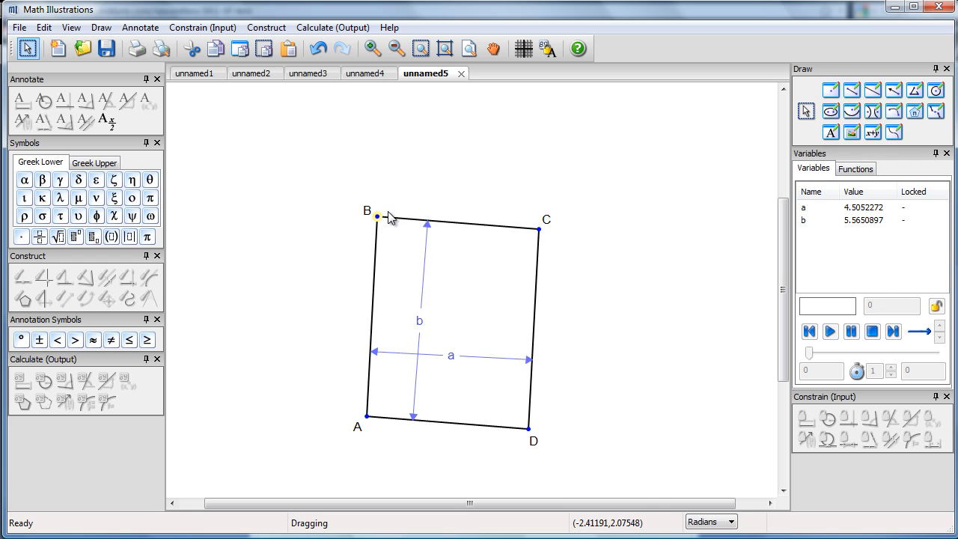
pyautogui.moveTo(377, 217); pyautogui.dragTo(380, 276)
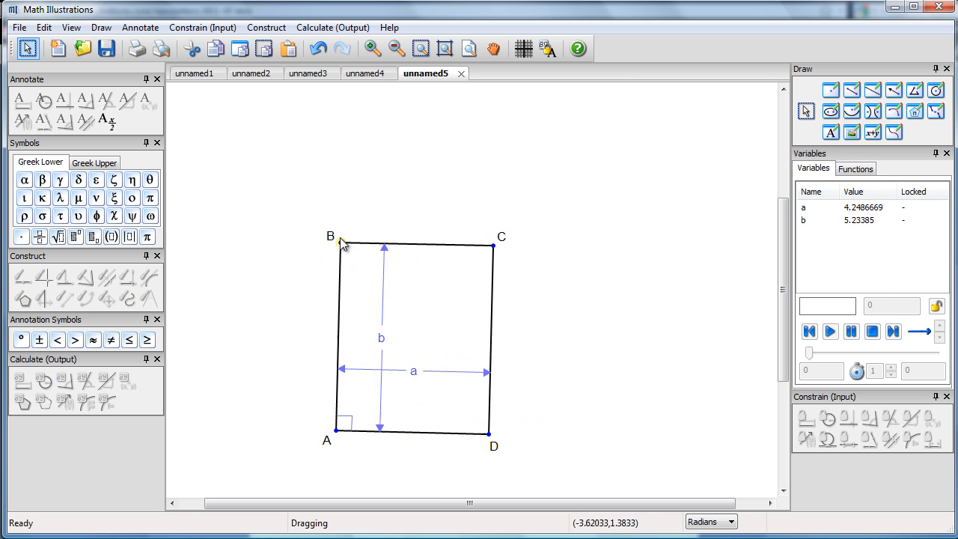
pyautogui.moveTo(342, 245); pyautogui.dragTo(358, 244)
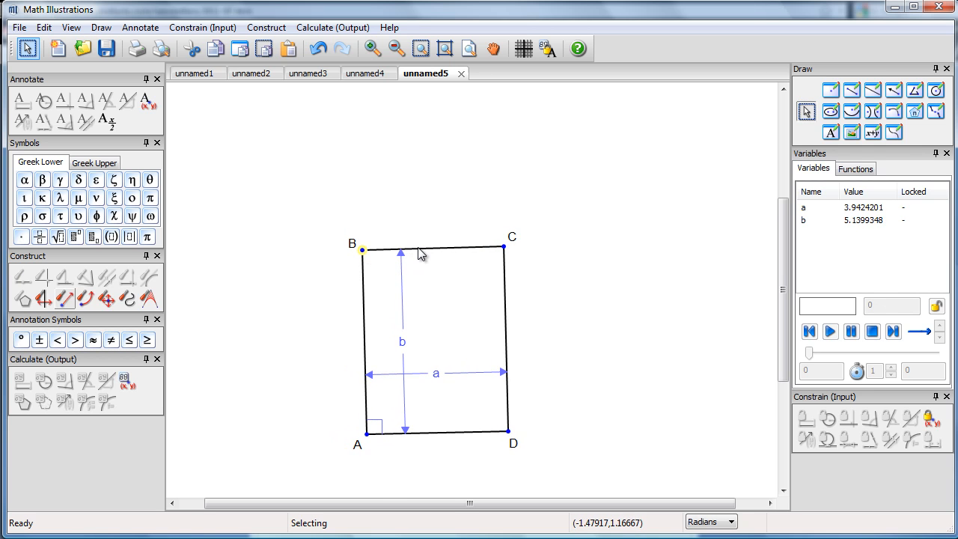
pyautogui.moveTo(419, 250); pyautogui.dragTo(430, 232)
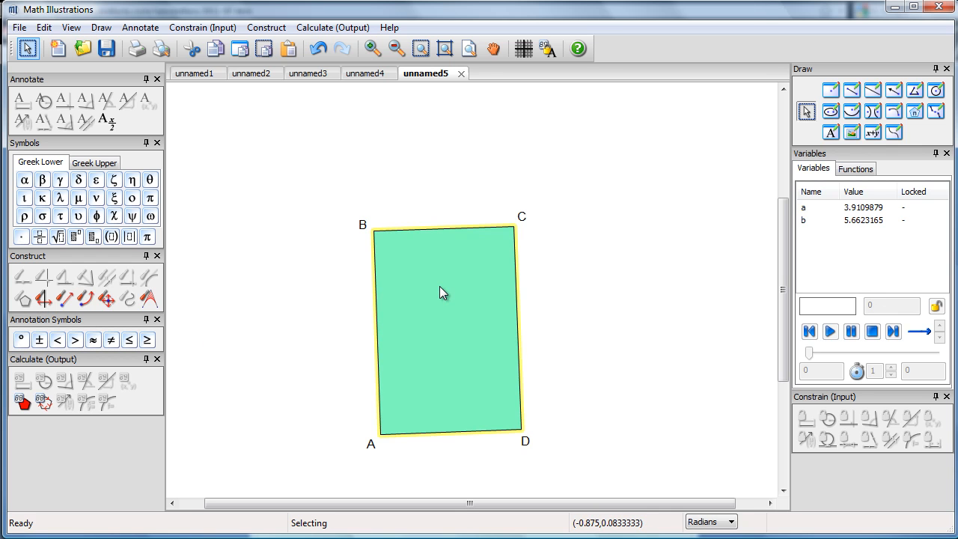
# Fill the rectangle green, move it lower, and drag corner B to make it upright
pyautogui.rightClick(442, 292)
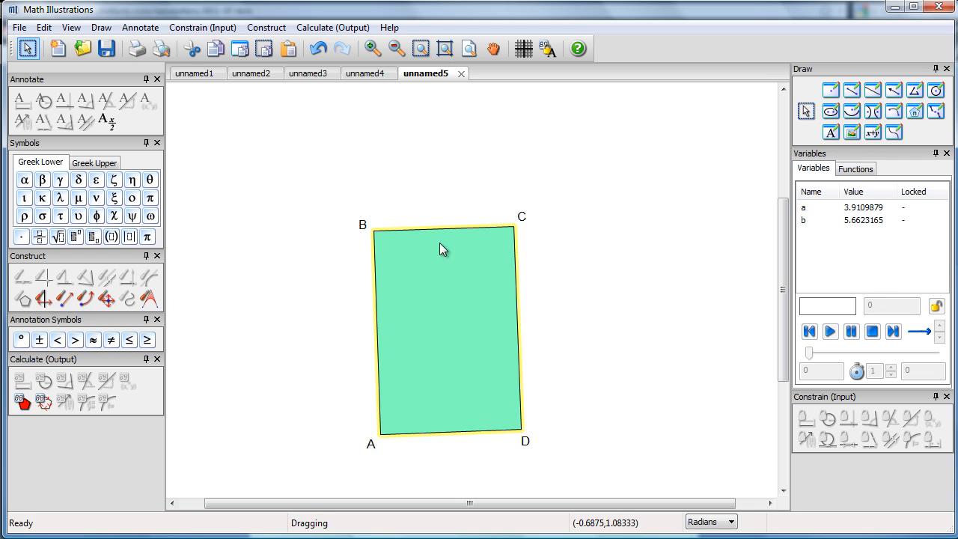
pyautogui.rightClick(442, 249)
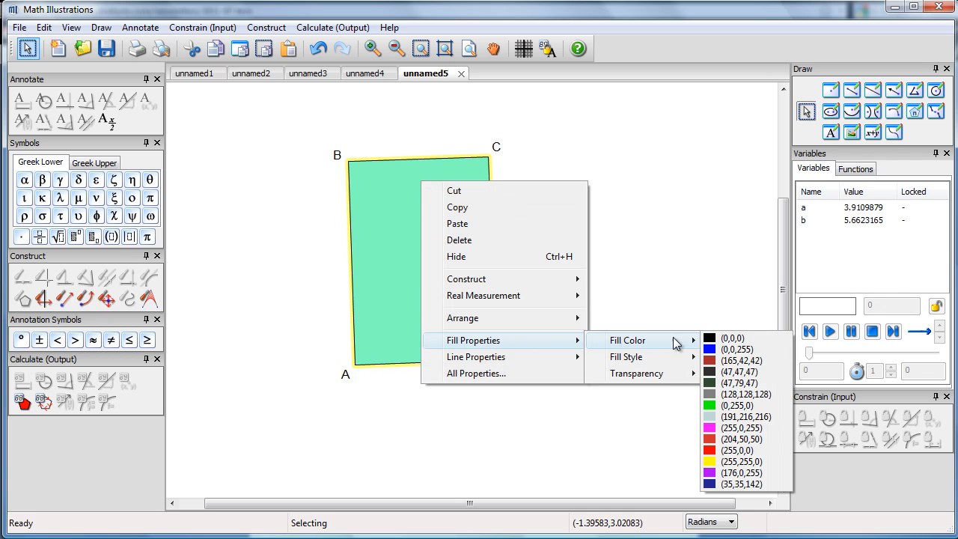
pyautogui.click(710, 405)
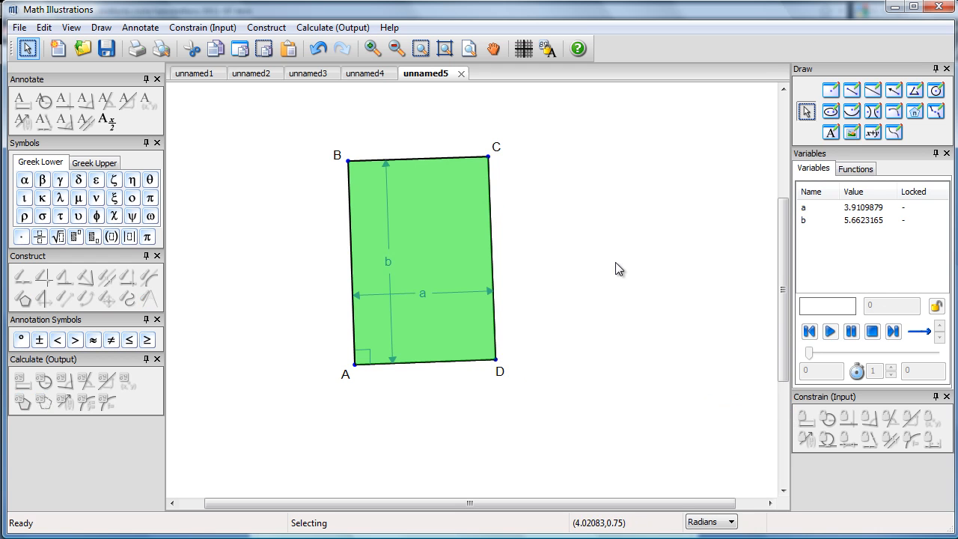
pyautogui.moveTo(422, 258); pyautogui.dragTo(446, 348)
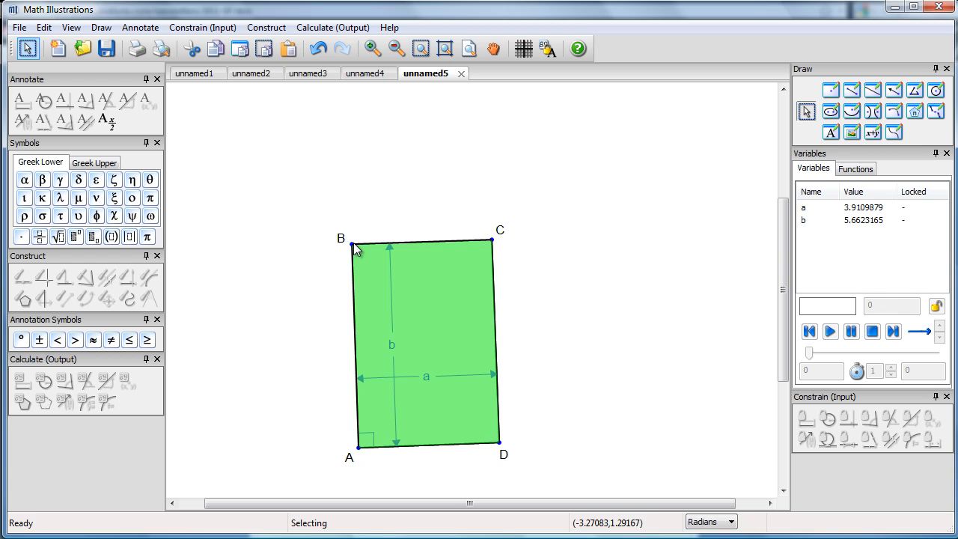
pyautogui.moveTo(358, 249); pyautogui.dragTo(364, 241)
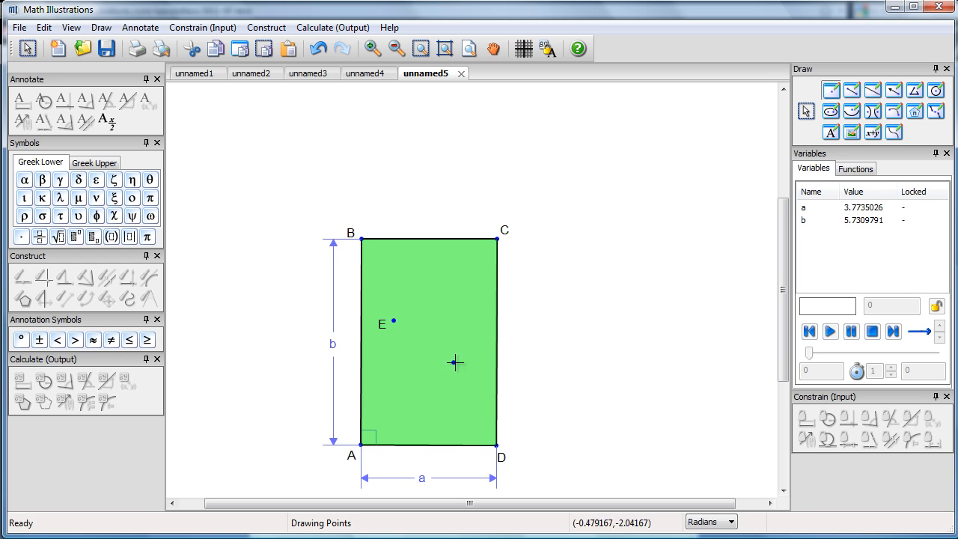
# Place ball F inside the table and reflect image points across sides BC and CD
pyautogui.click(455, 363)
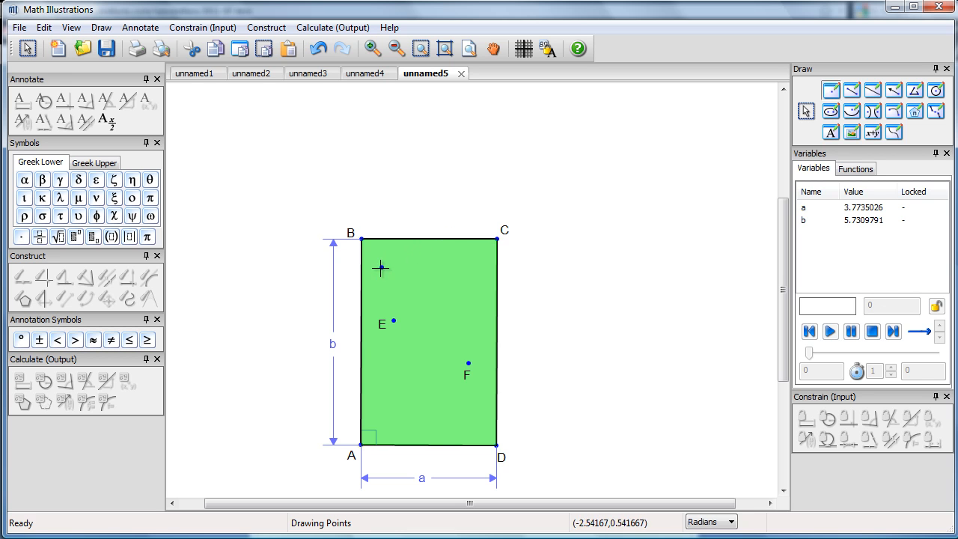
pyautogui.moveTo(610, 313)
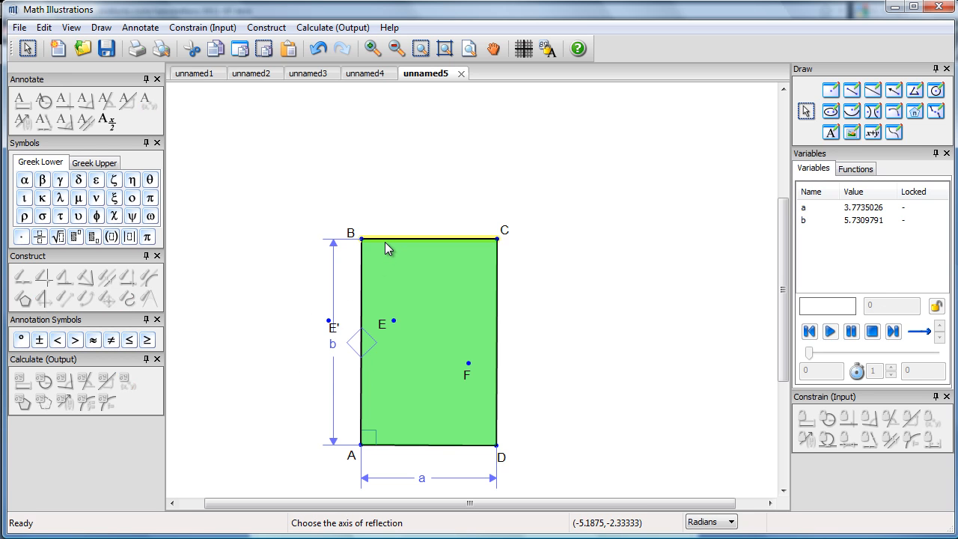
pyautogui.click(408, 239)
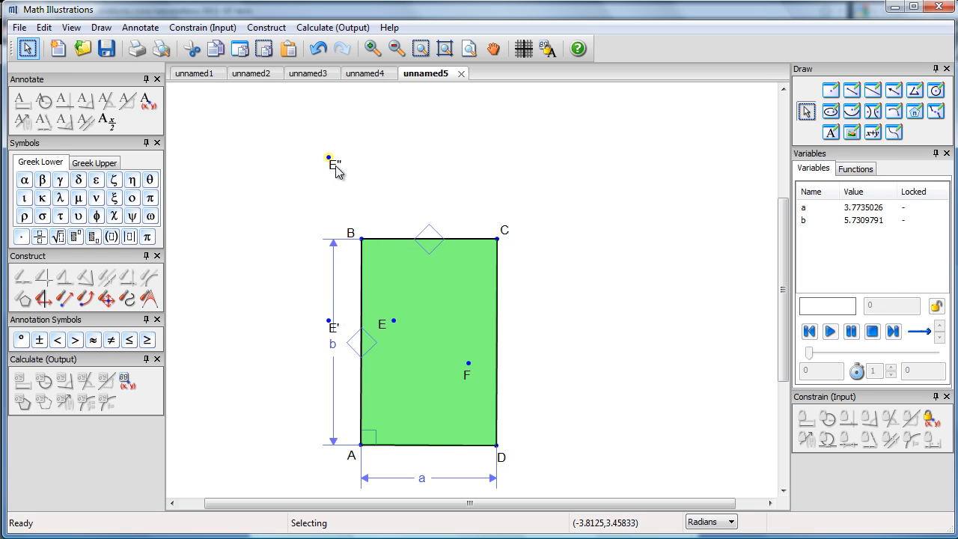
pyautogui.moveTo(43, 298)
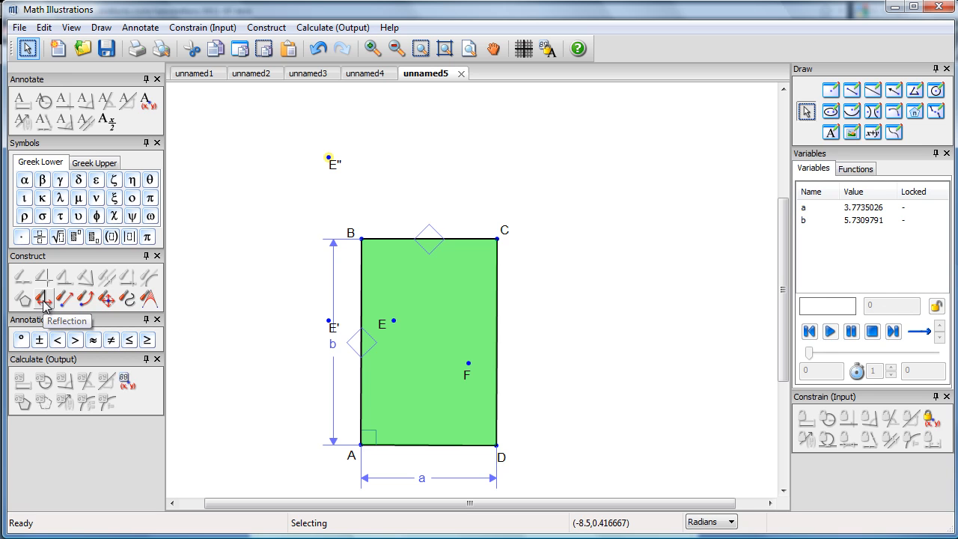
pyautogui.click(44, 298)
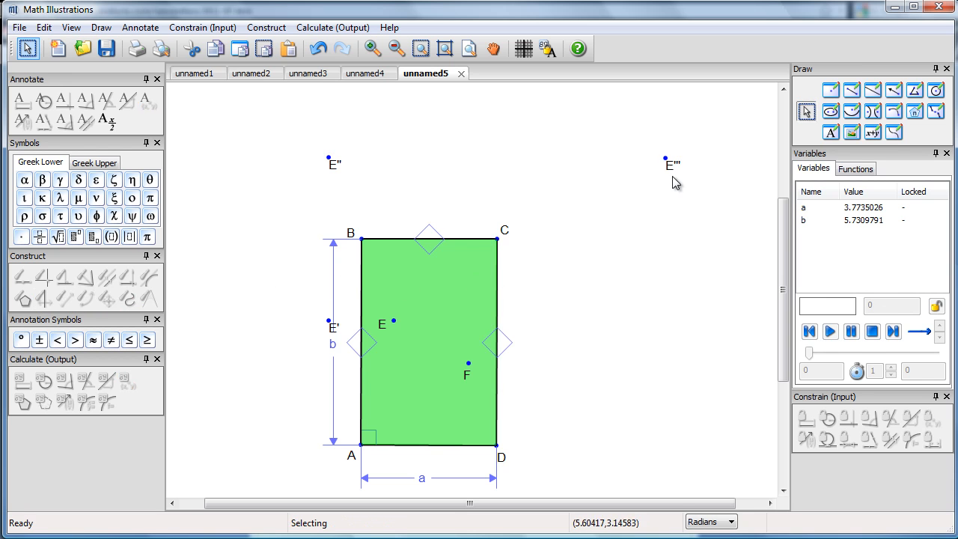
pyautogui.click(851, 89)
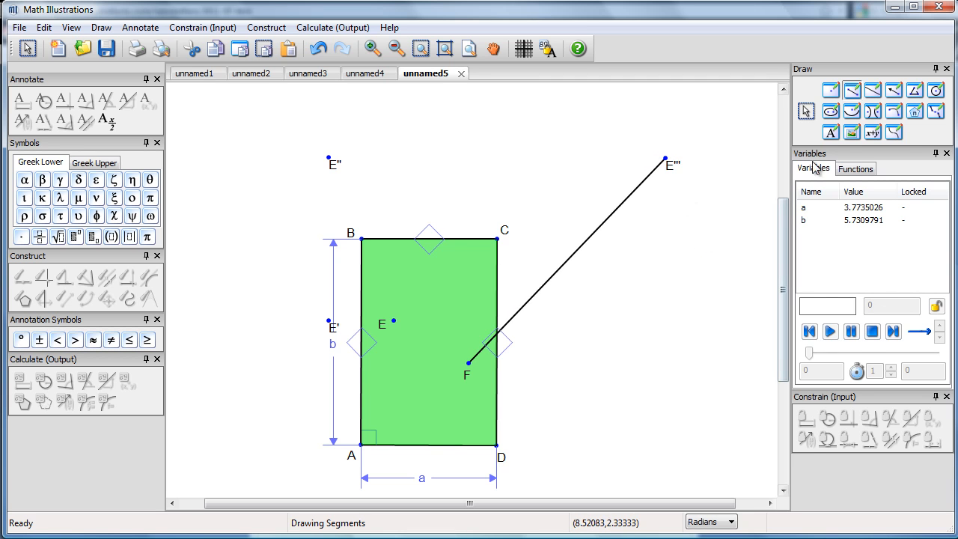
# Select segment F–E''' and bring up its right-click options to make it dashed
pyautogui.click(567, 269)
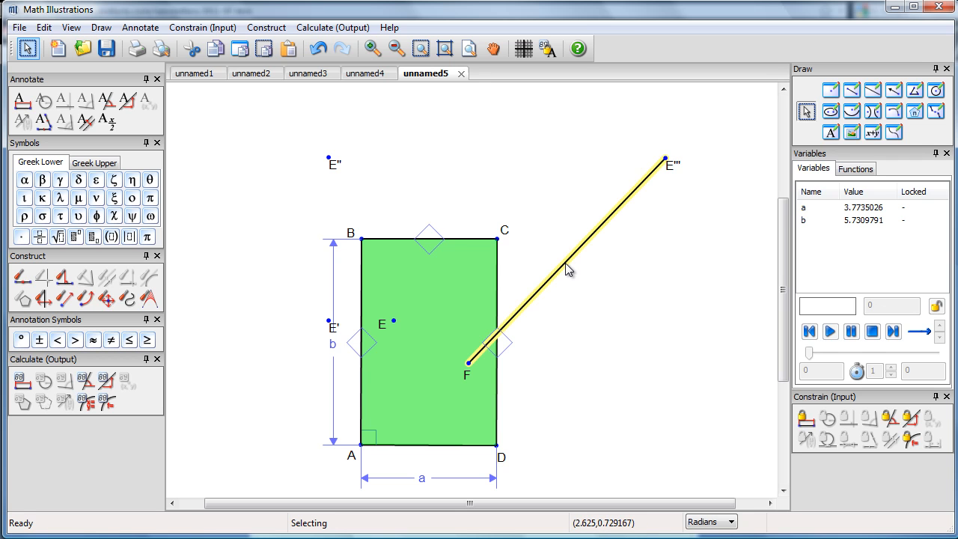
pyautogui.rightClick(569, 269)
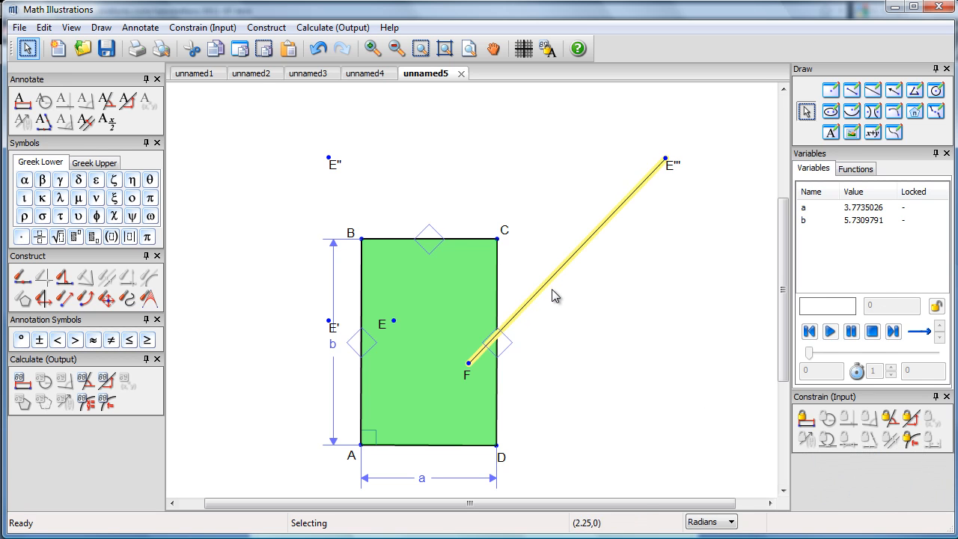
pyautogui.rightClick(557, 294)
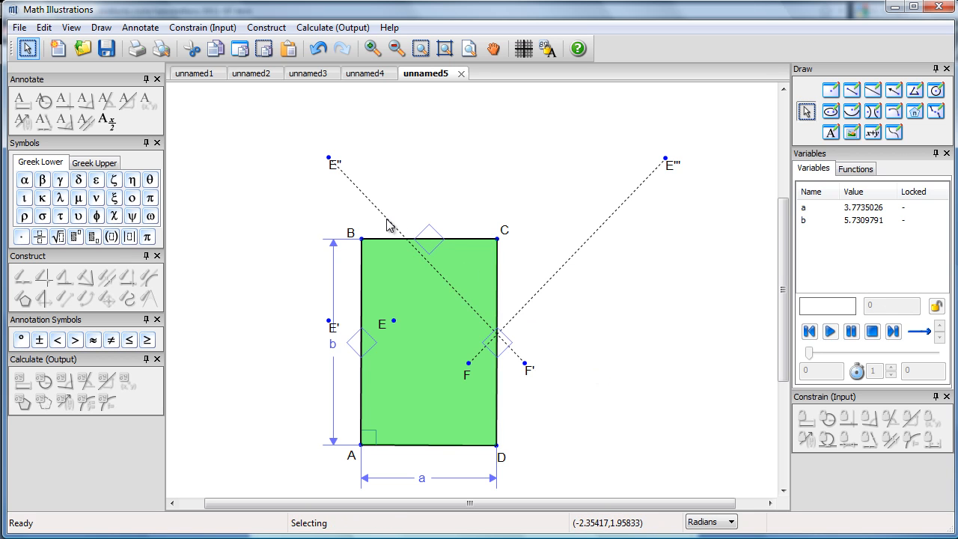
# Begin reflecting F across the table sides to build its image points
pyautogui.click(423, 262)
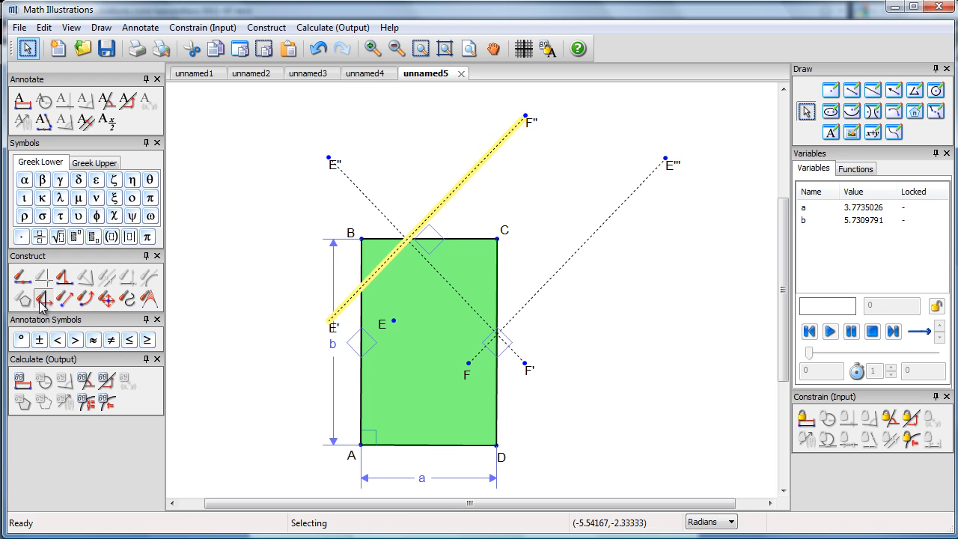
pyautogui.click(393, 414)
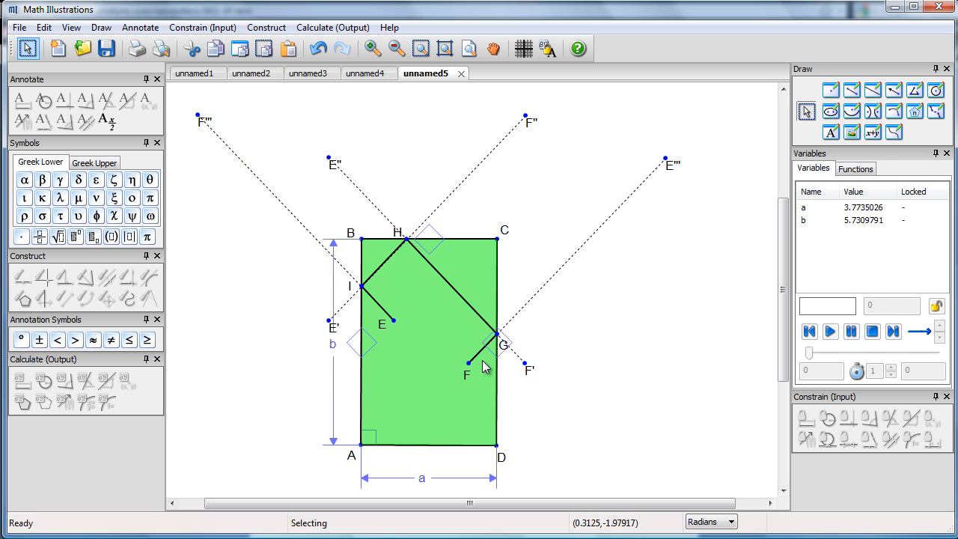
# Drag ball F lower-right and move ball E near the top cushion, watching the path
pyautogui.moveTo(468, 374); pyautogui.dragTo(423, 378)
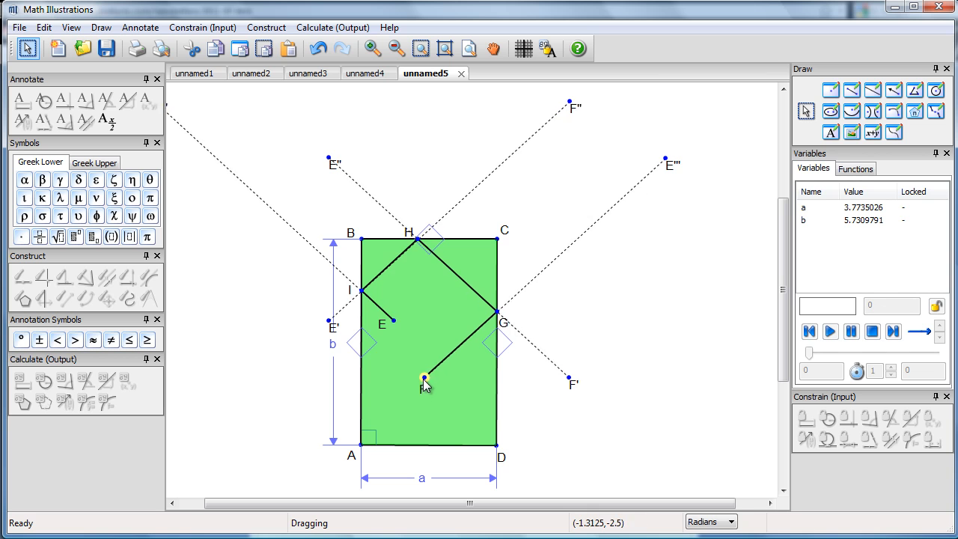
pyautogui.moveTo(424, 378); pyautogui.dragTo(450, 417)
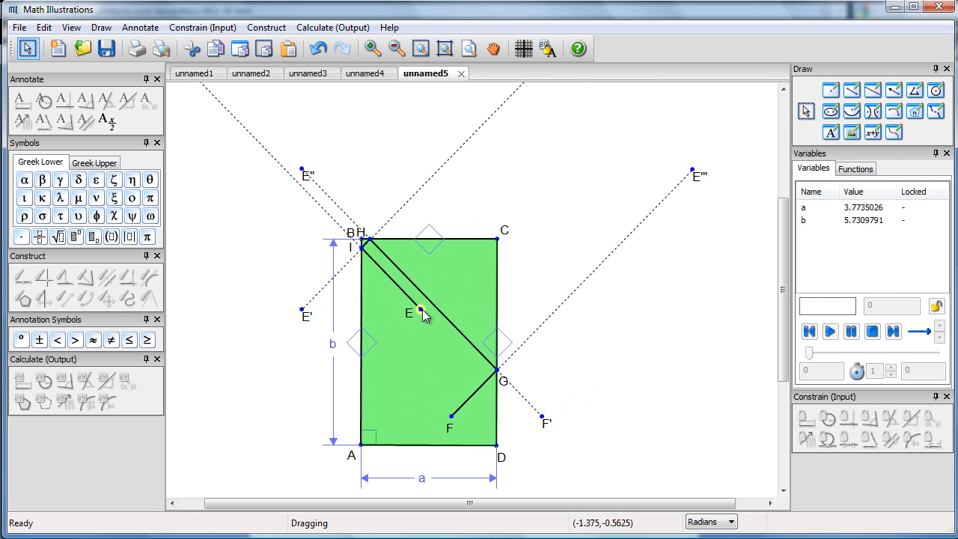
pyautogui.moveTo(423, 314); pyautogui.dragTo(446, 292)
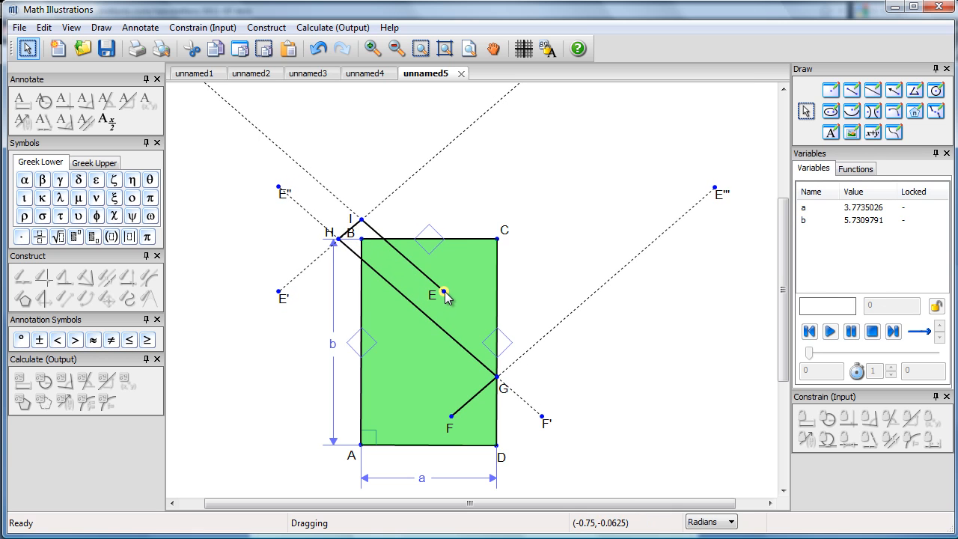
pyautogui.moveTo(445, 292); pyautogui.dragTo(411, 328)
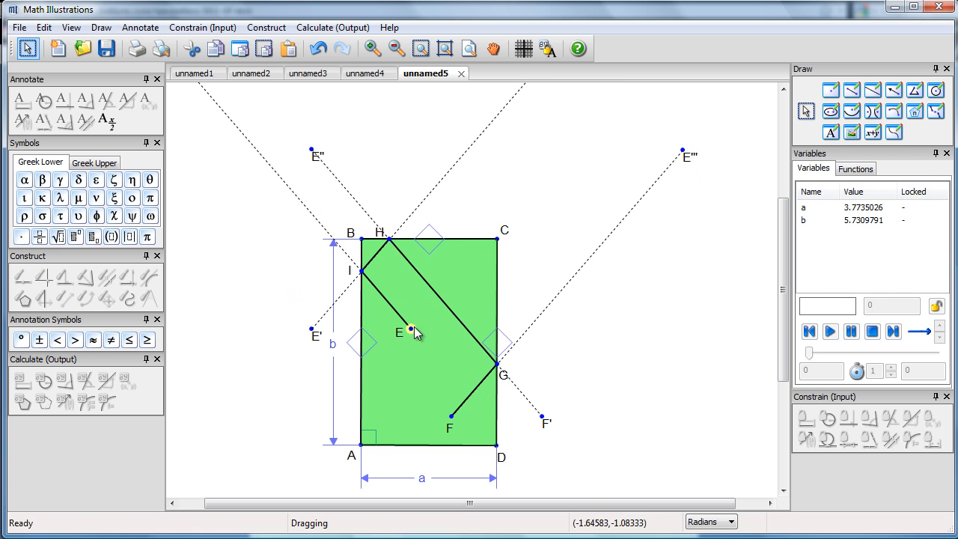
pyautogui.moveTo(410, 331); pyautogui.dragTo(464, 288)
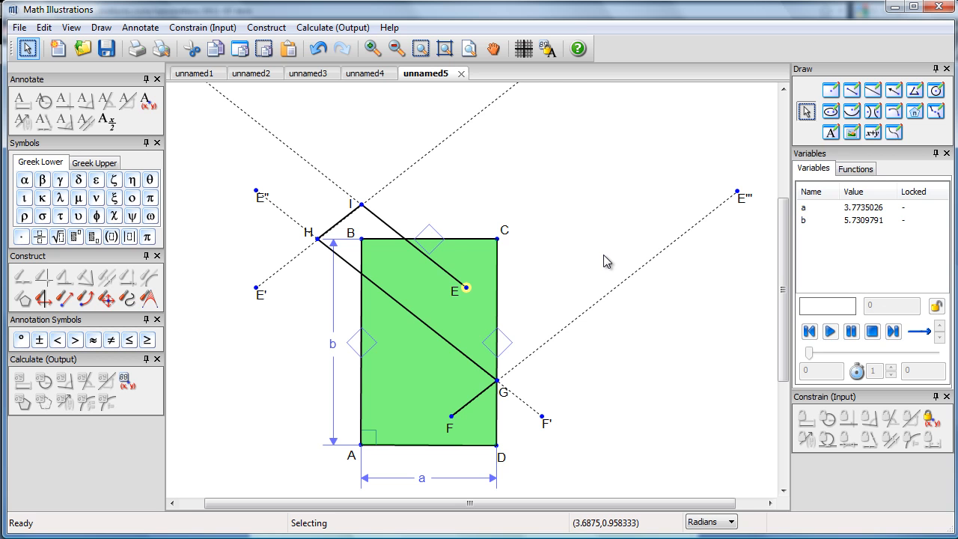
pyautogui.moveTo(543, 279)
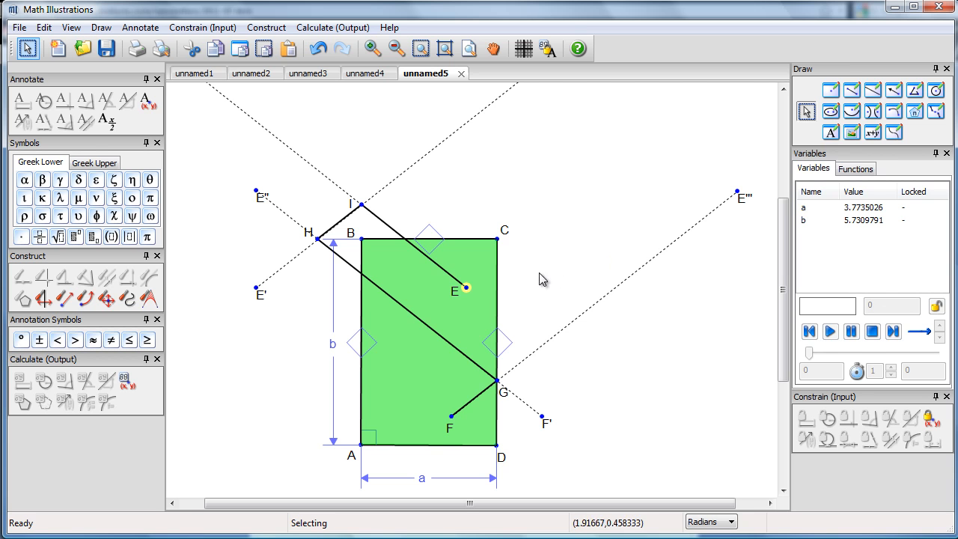
pyautogui.moveTo(453, 334)
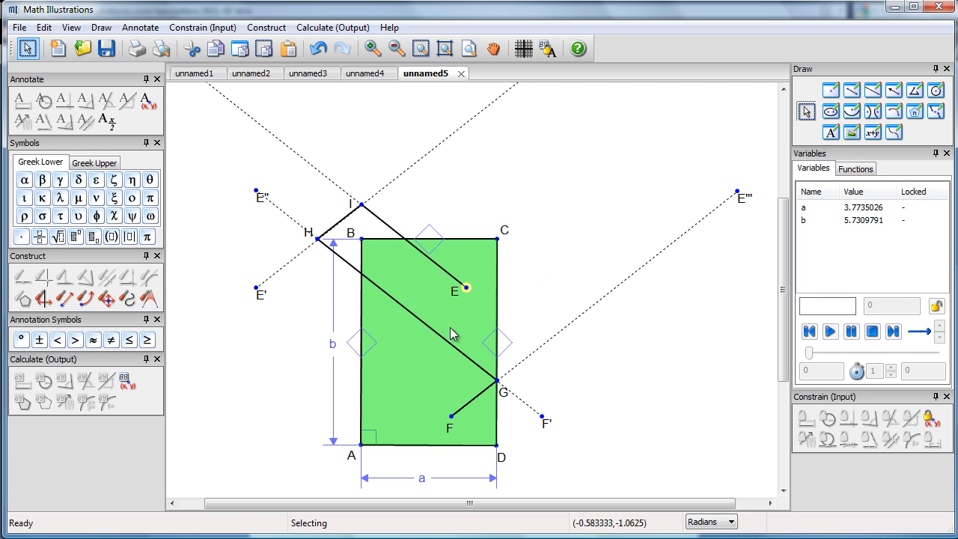
# Drag ball E toward corner D and back to the table's middle
pyautogui.moveTo(453, 334); pyautogui.dragTo(459, 300)
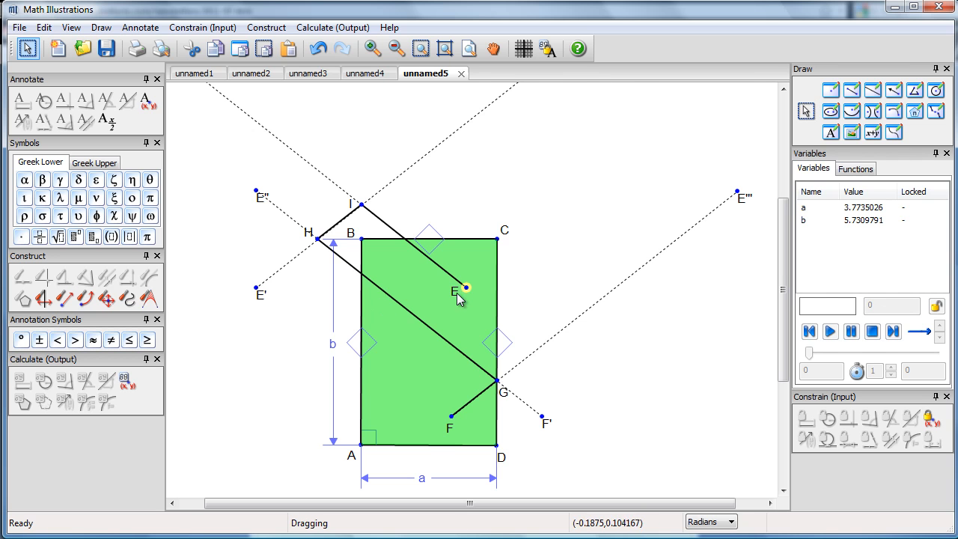
pyautogui.moveTo(460, 289); pyautogui.dragTo(397, 372)
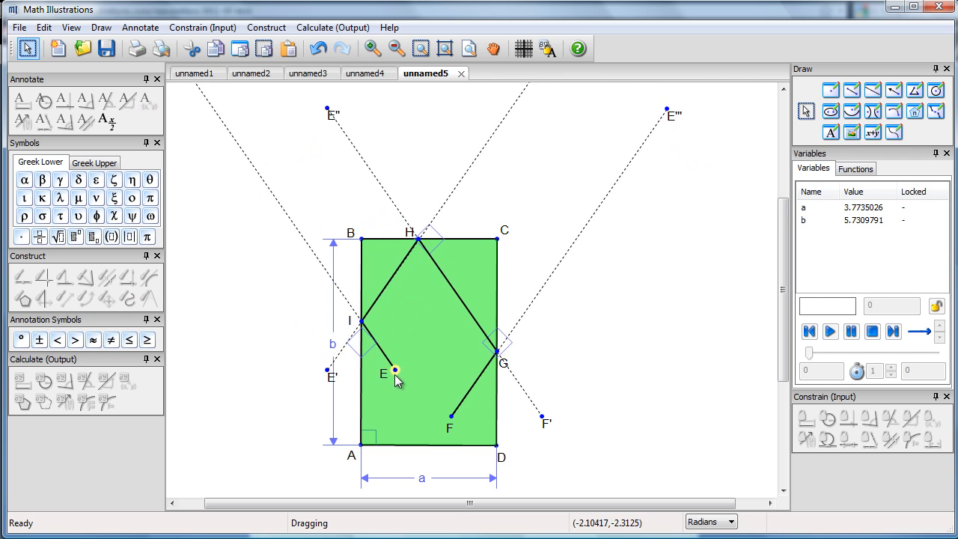
pyautogui.moveTo(395, 372); pyautogui.dragTo(449, 438)
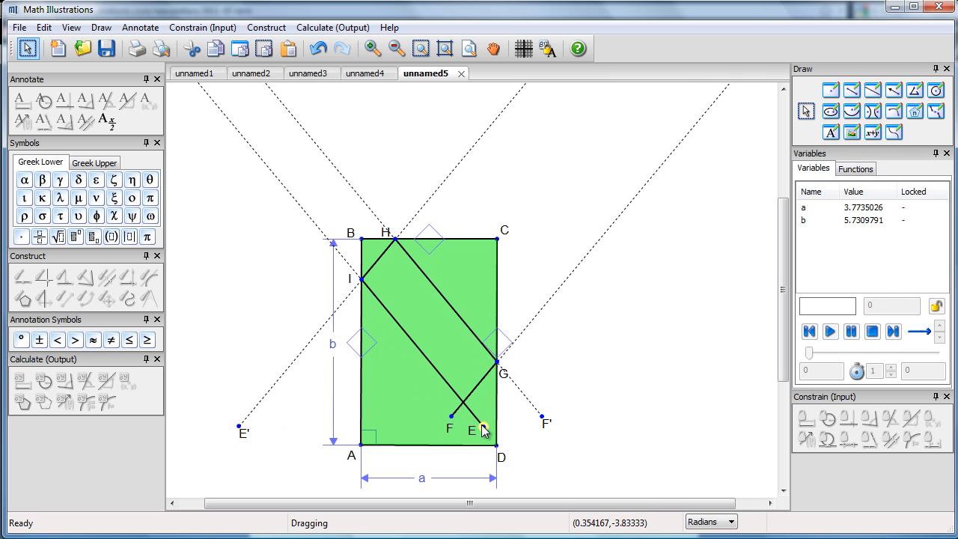
pyautogui.moveTo(483, 430); pyautogui.dragTo(483, 397)
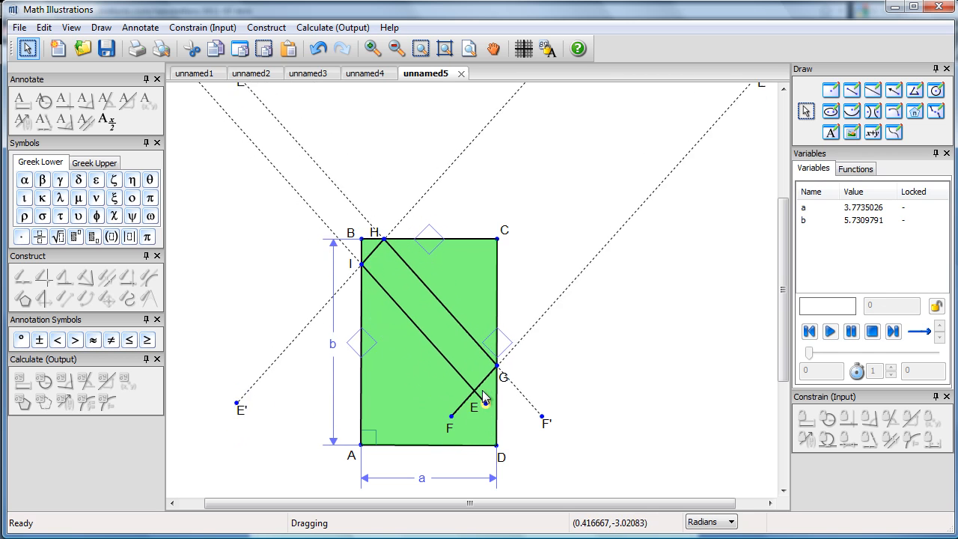
pyautogui.moveTo(483, 401); pyautogui.dragTo(441, 374)
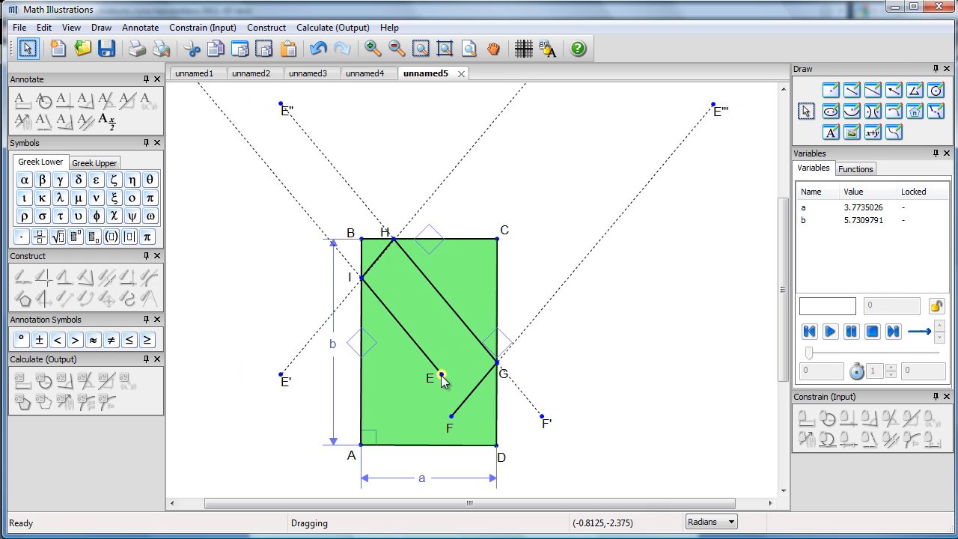